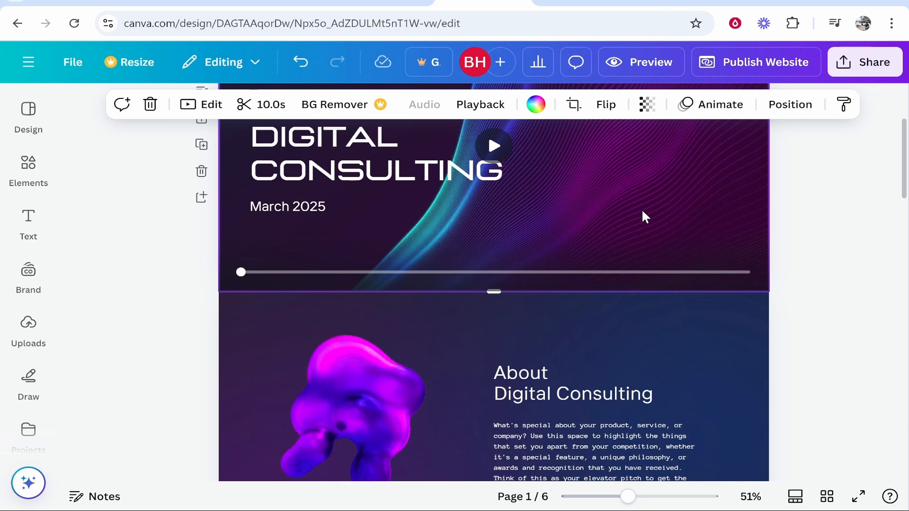
# Browse down the Canva website design and select the first product card area
pyautogui.scroll(-3)
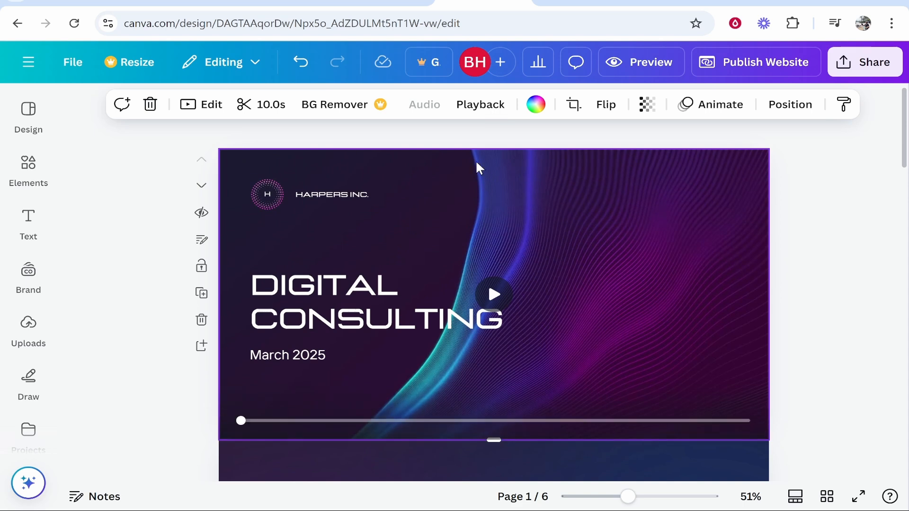
pyautogui.scroll(-3)
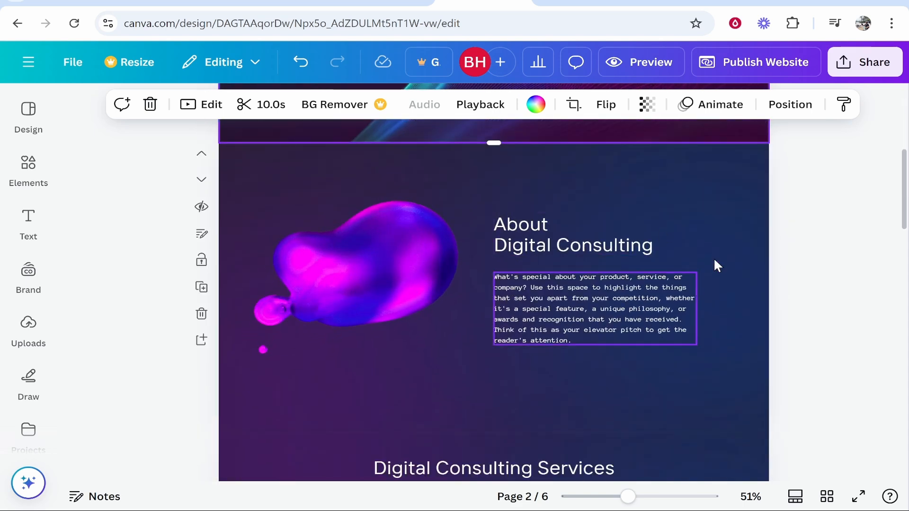
pyautogui.click(572, 235)
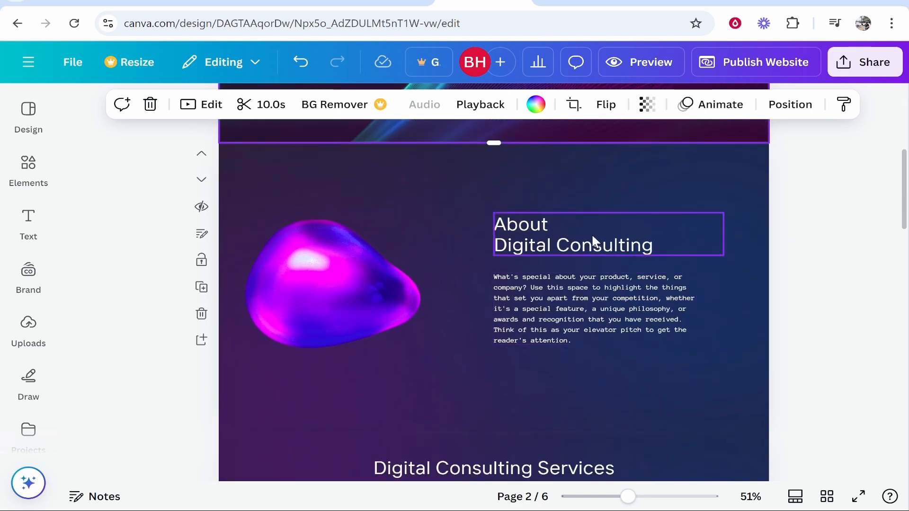
pyautogui.scroll(-3)
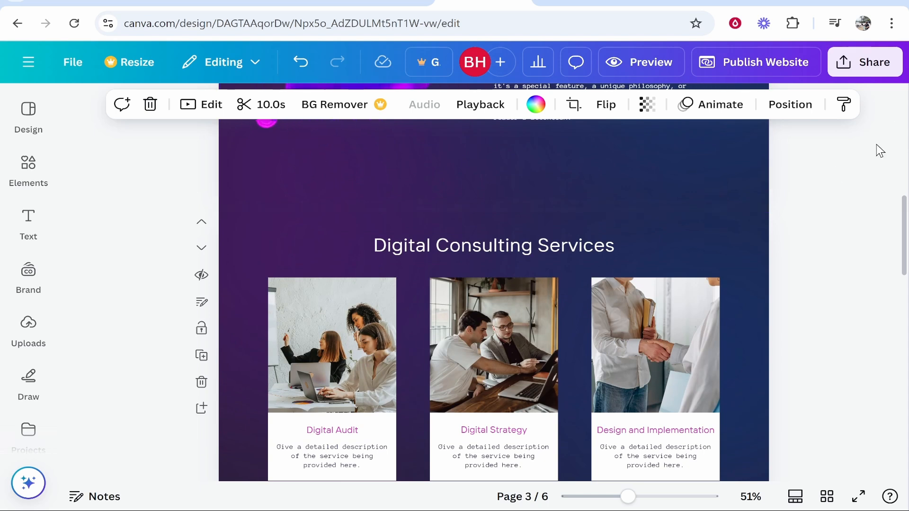
pyautogui.scroll(-3)
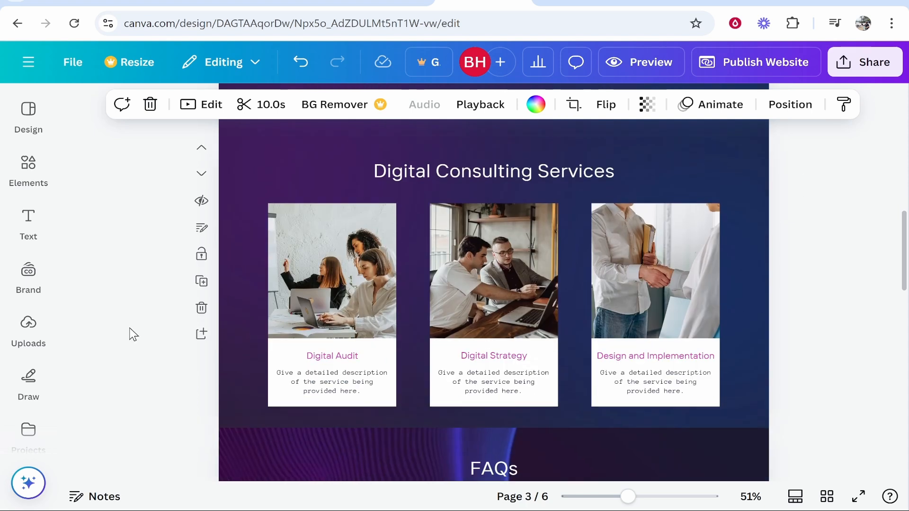
pyautogui.click(332, 270)
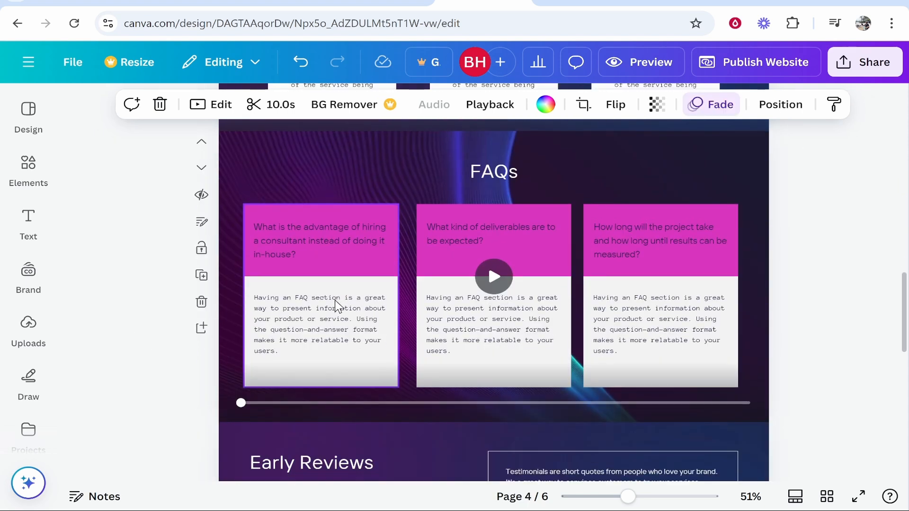
pyautogui.scroll(-3)
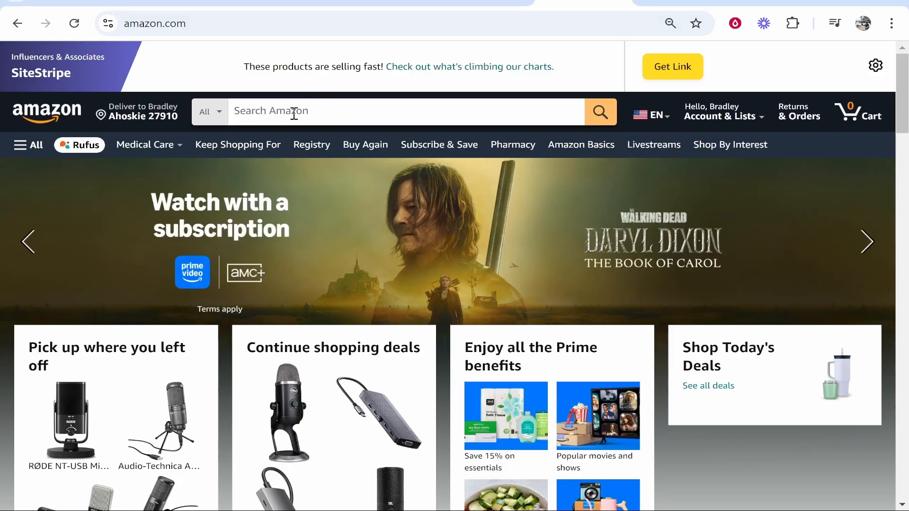
pyautogui.moveTo(285, 117)
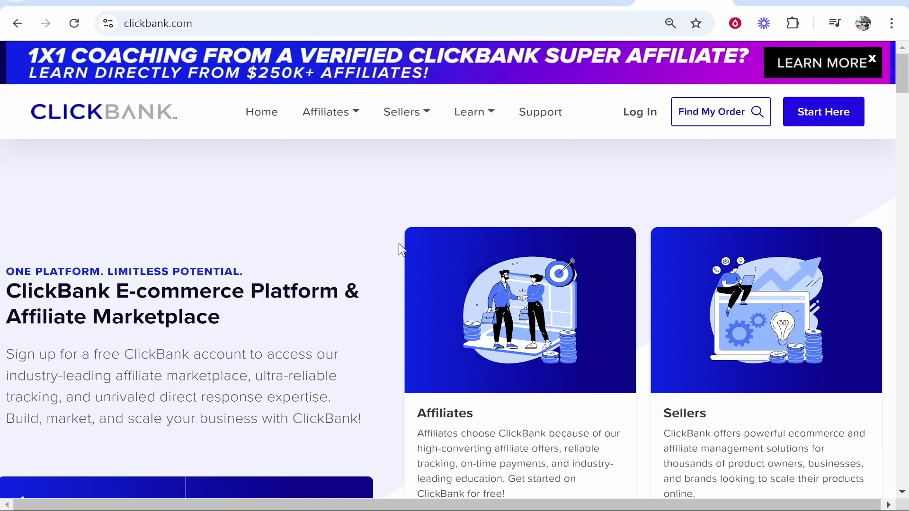
pyautogui.moveTo(339, 276)
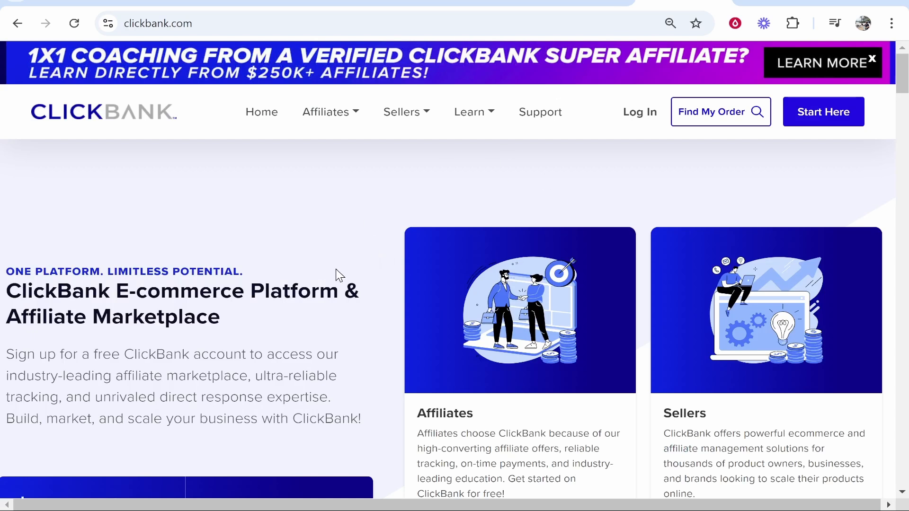
# Go to amazon.com and search for 'rode nt usb' to reach the RØDE NT-USB+ page
pyautogui.write('amazon.com')
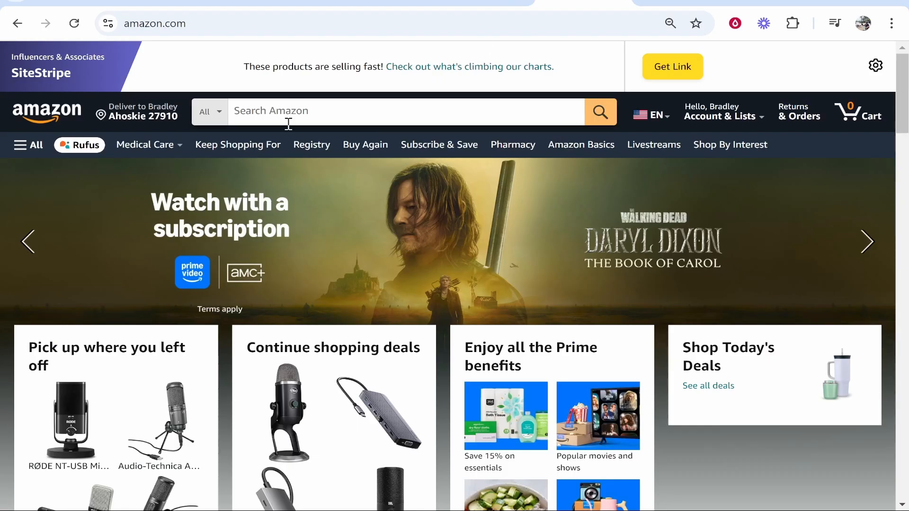
pyautogui.click(406, 111)
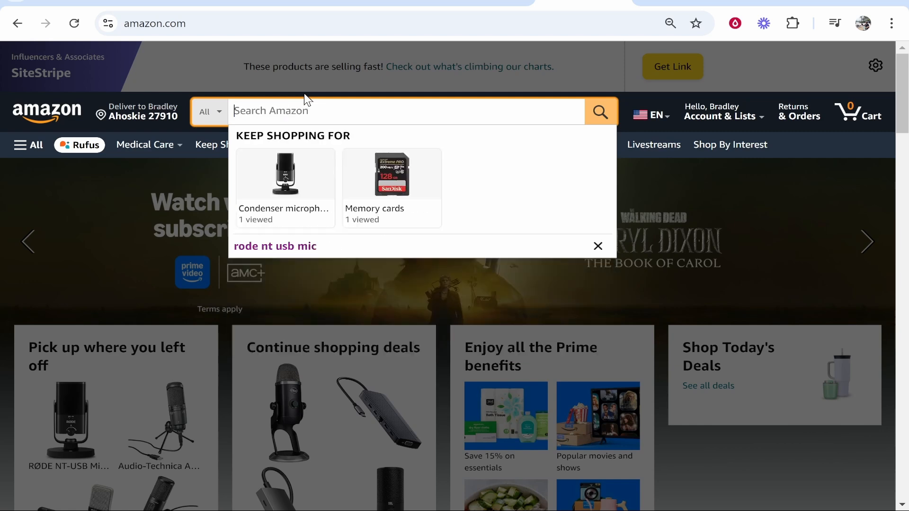
pyautogui.write('rode nt usb')
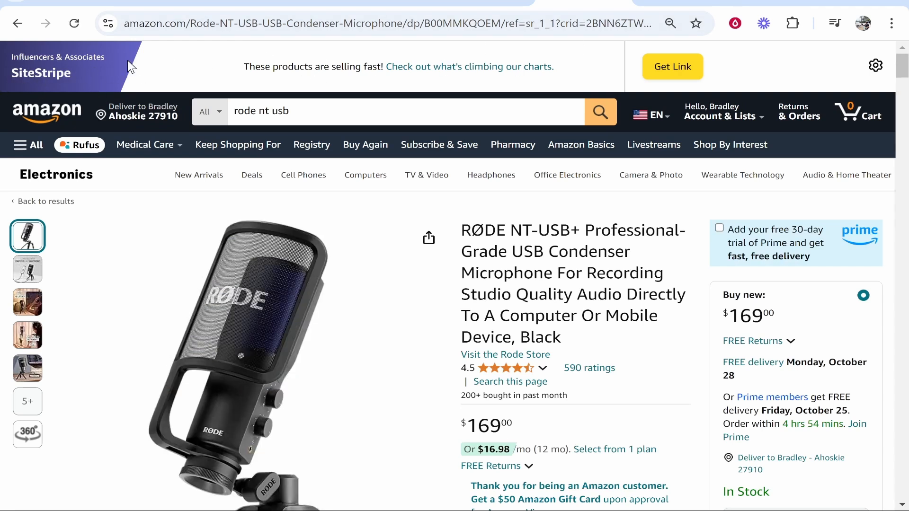
pyautogui.moveTo(150, 69)
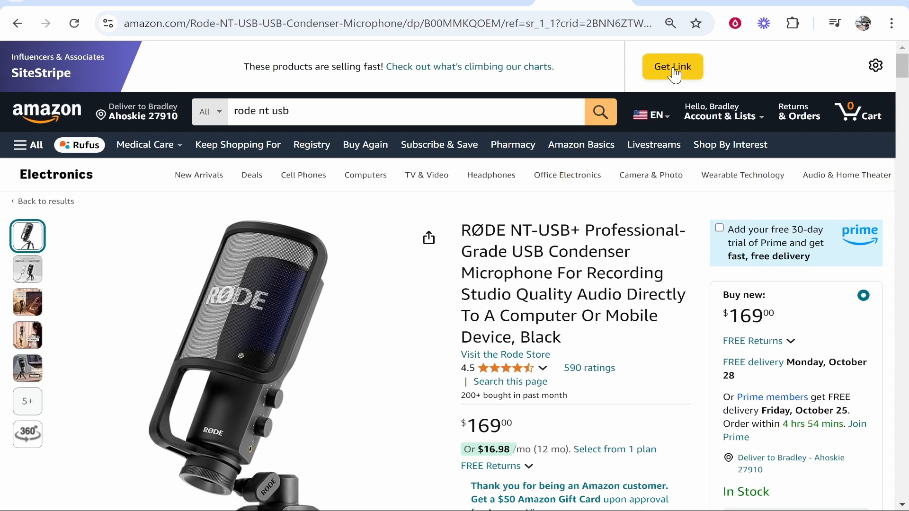
# Generate a SiteStripe short affiliate link for the RØDE mic and copy it
pyautogui.click(672, 66)
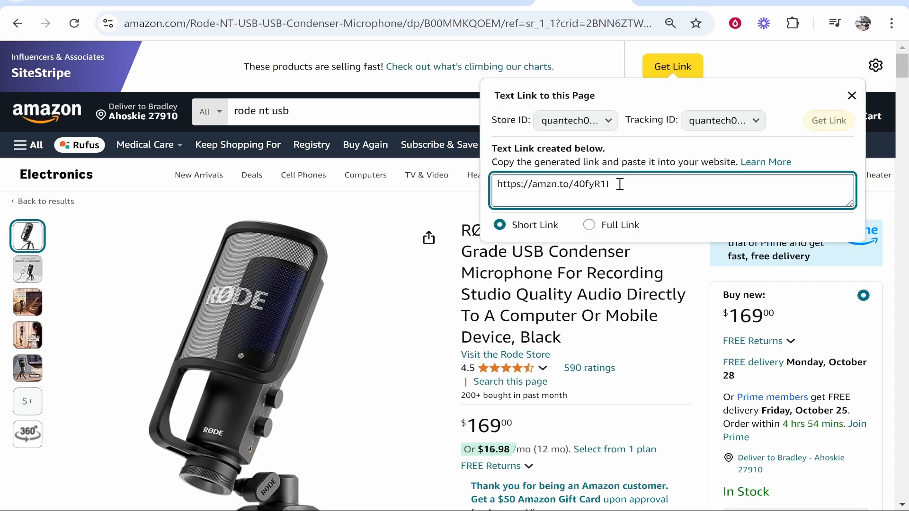
pyautogui.rightClick(551, 184)
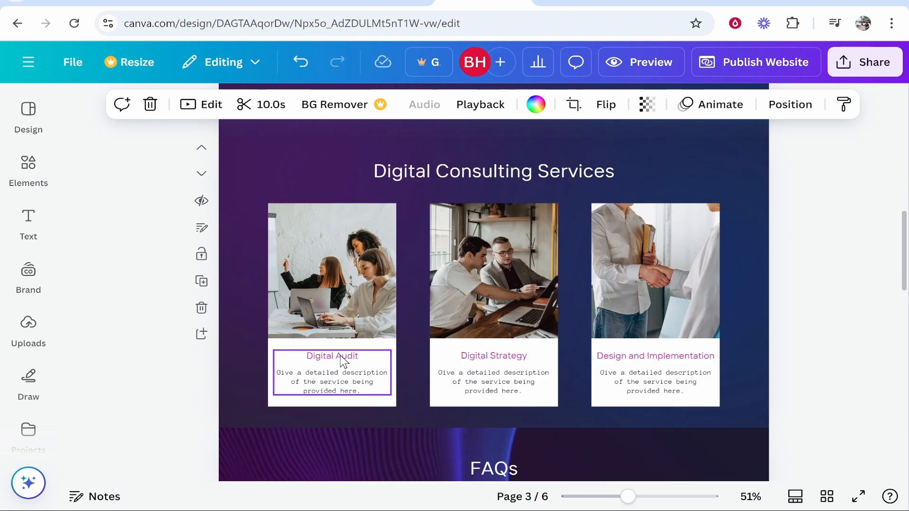
# Retitle the heading 'My Reccomended Products' and rename the first card 'Rode NT USB Mic'
pyautogui.doubleClick(332, 355)
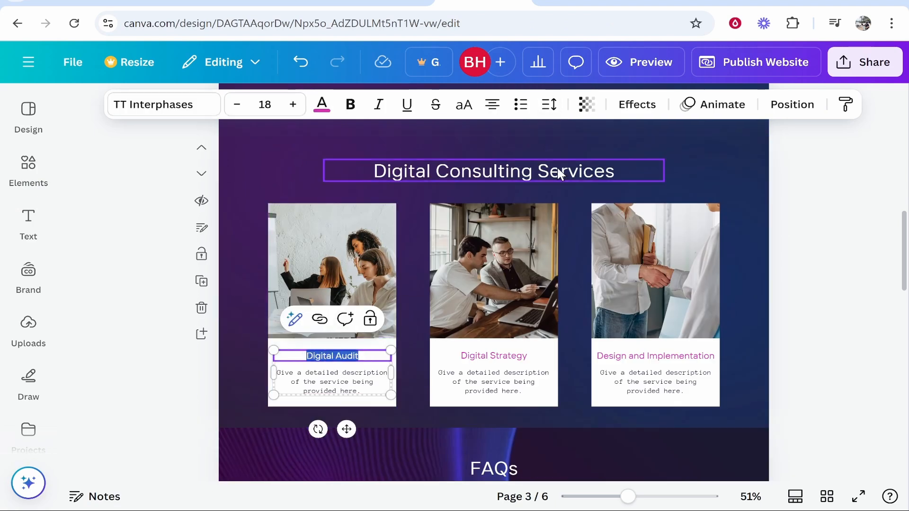
pyautogui.write('My Reccomended Products')
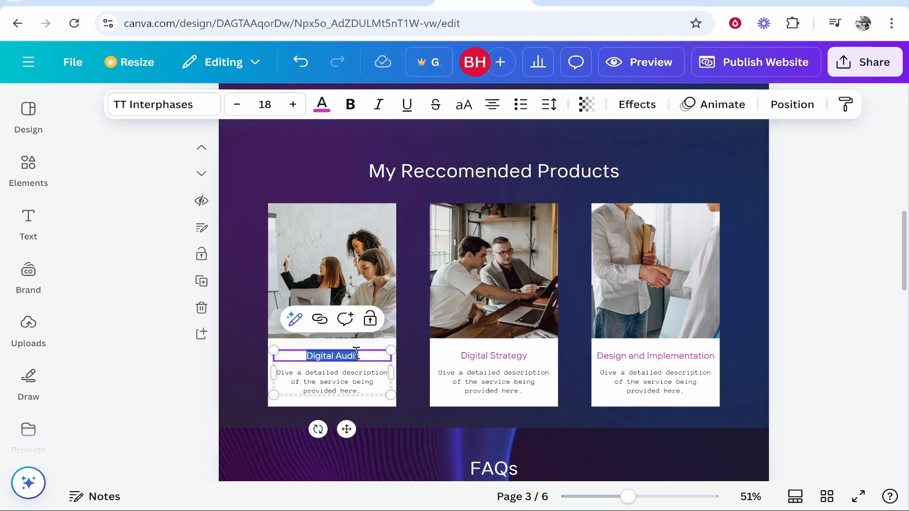
pyautogui.write('Rode NT USB Mic')
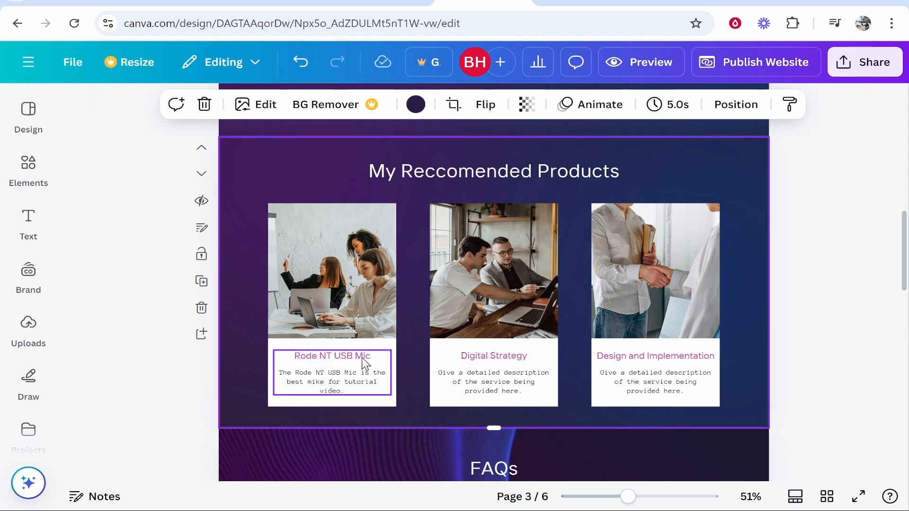
# Attach the amzn.to affiliate link to the 'Rode NT USB Mic' title text
pyautogui.doubleClick(332, 355)
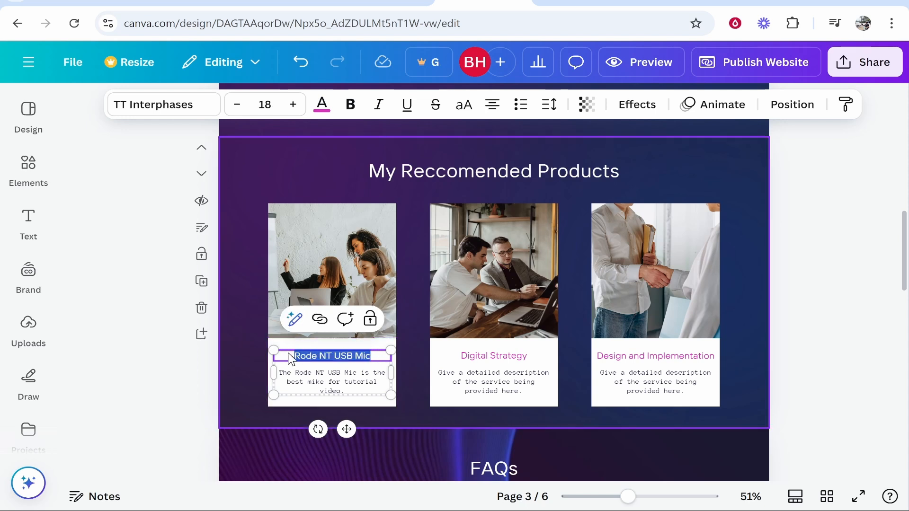
pyautogui.moveTo(319, 319)
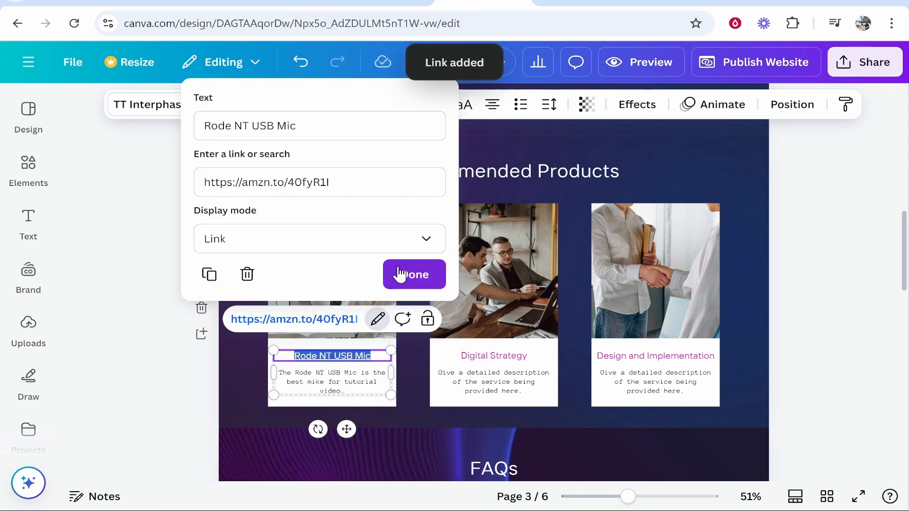
pyautogui.click(413, 274)
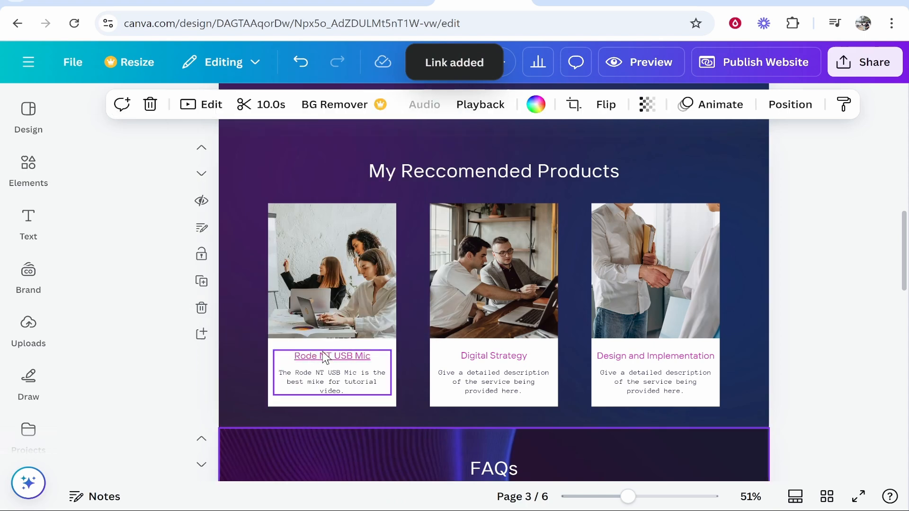
pyautogui.click(332, 271)
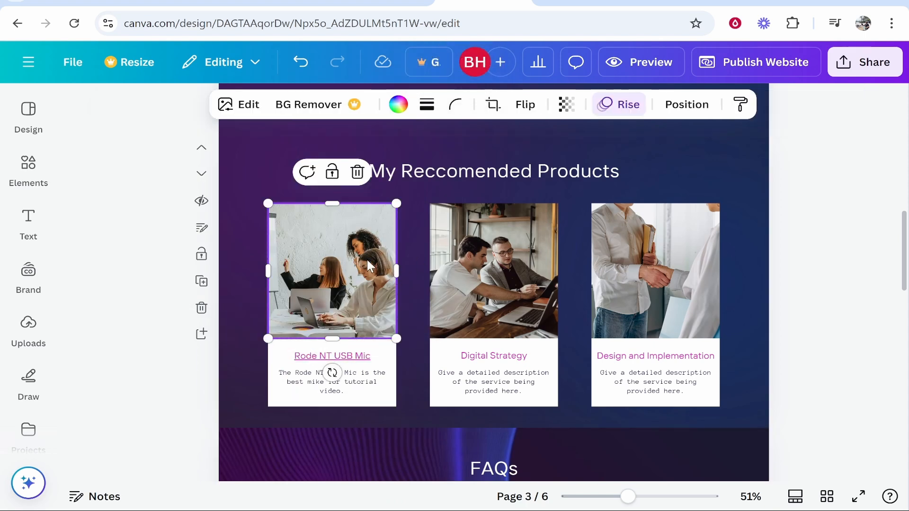
# Place the uploaded Rode microphone photo into the first product card's frame
pyautogui.click(27, 327)
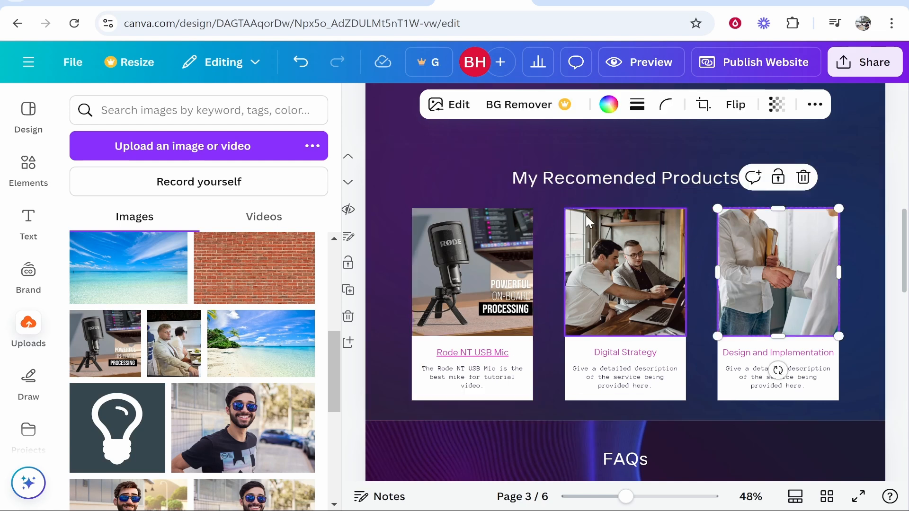
pyautogui.click(471, 272)
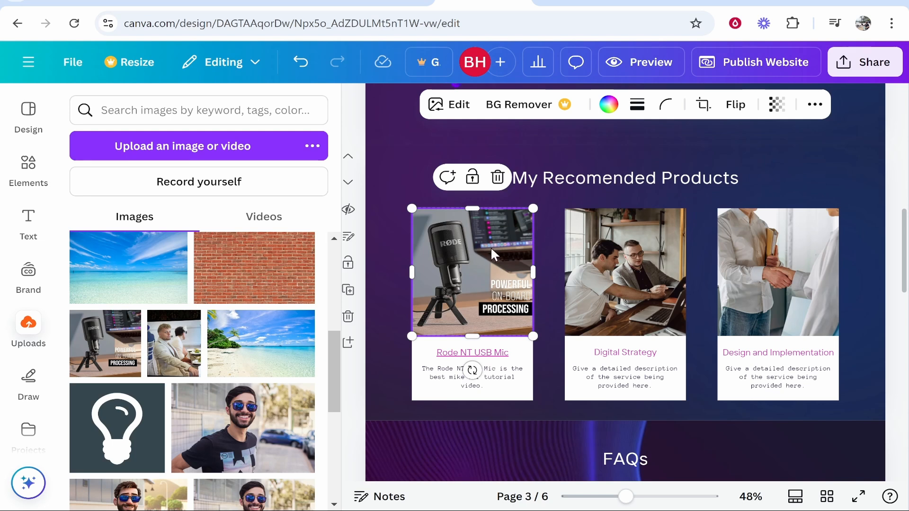
pyautogui.rightClick(464, 243)
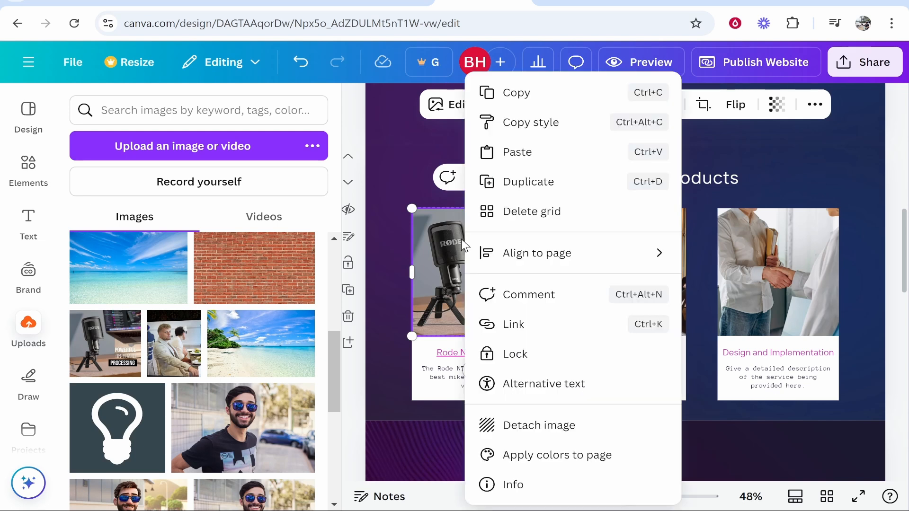
pyautogui.moveTo(531, 326)
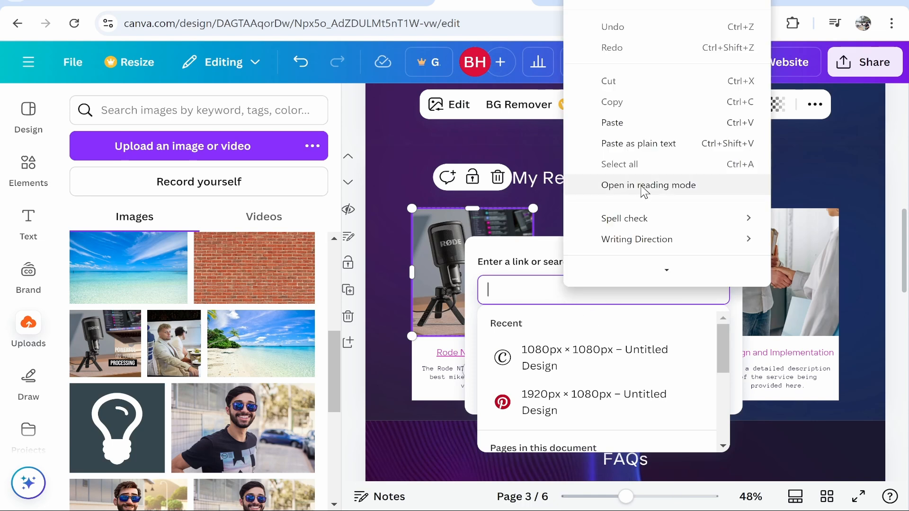
pyautogui.write('https://amzn.to/4OfyR1l')
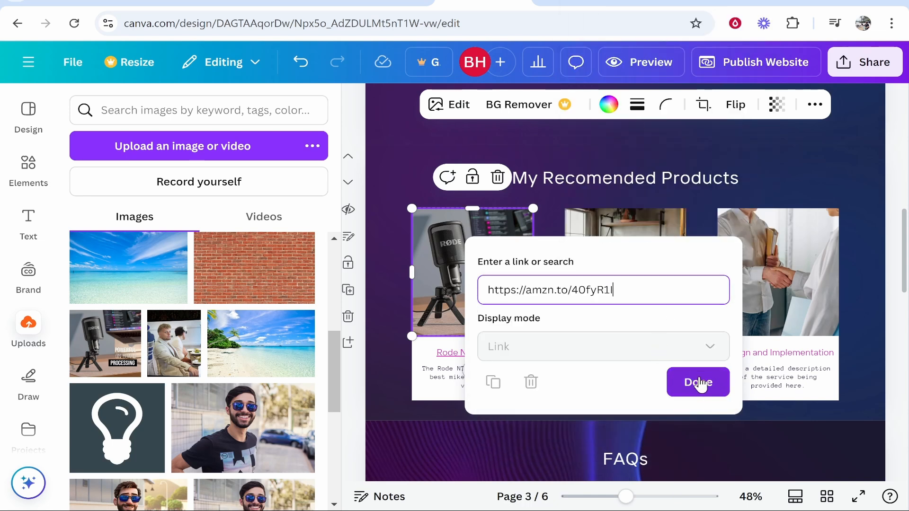
pyautogui.click(697, 381)
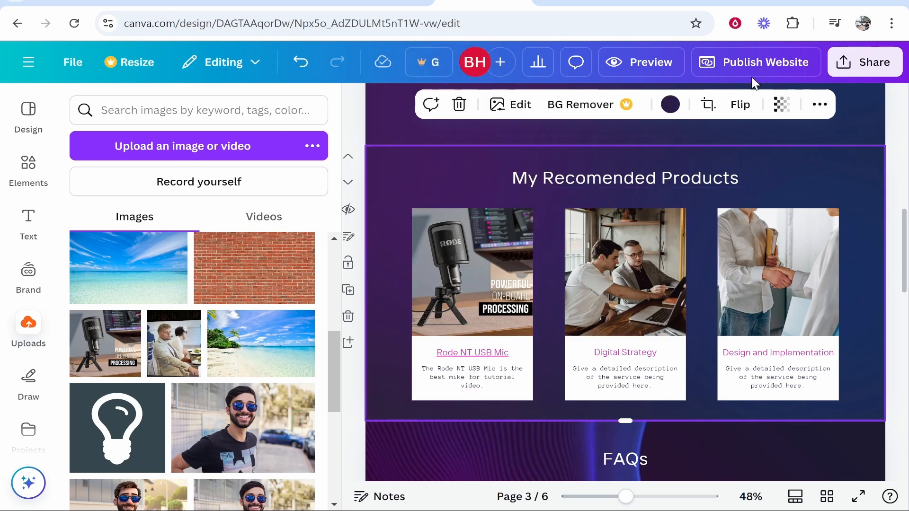
pyautogui.moveTo(651, 62)
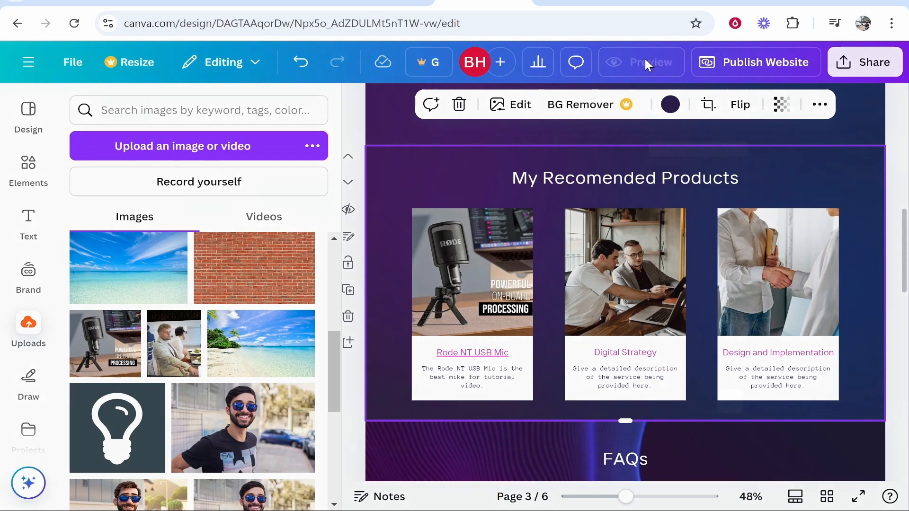
pyautogui.click(640, 63)
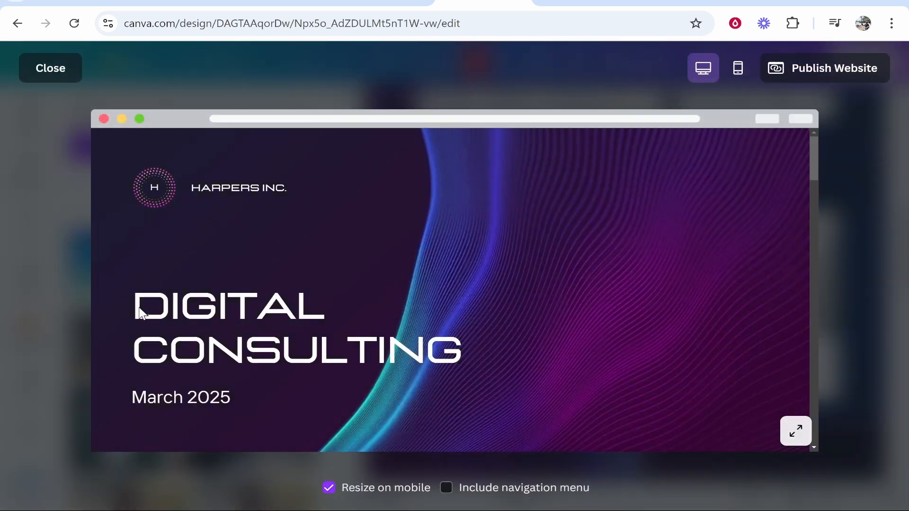
pyautogui.scroll(-3)
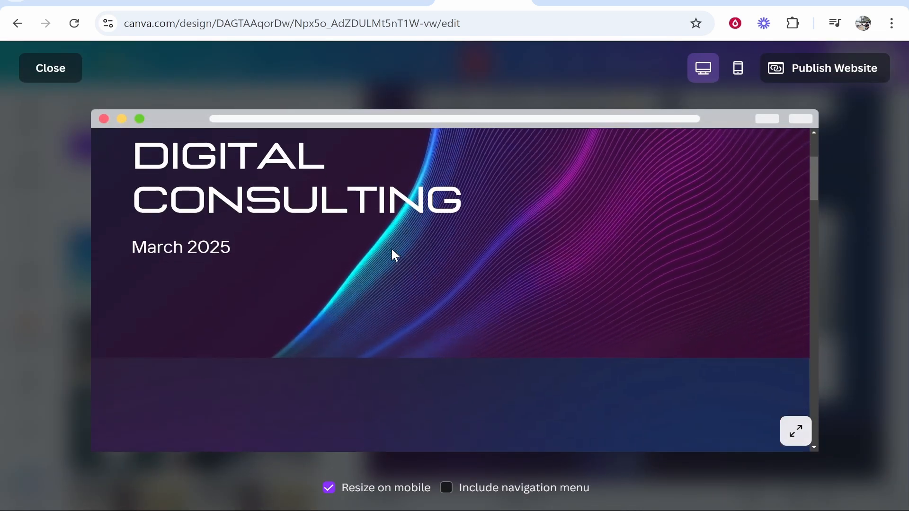
pyautogui.scroll(-3)
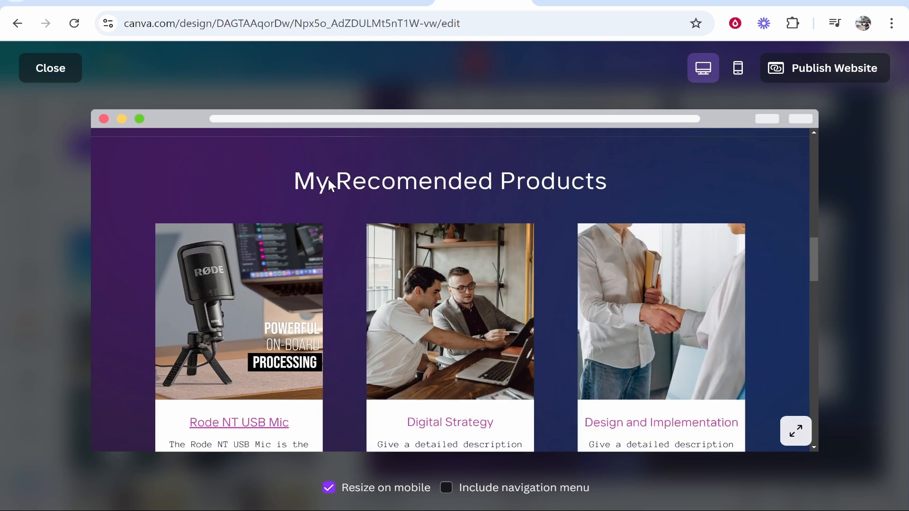
pyautogui.scroll(-3)
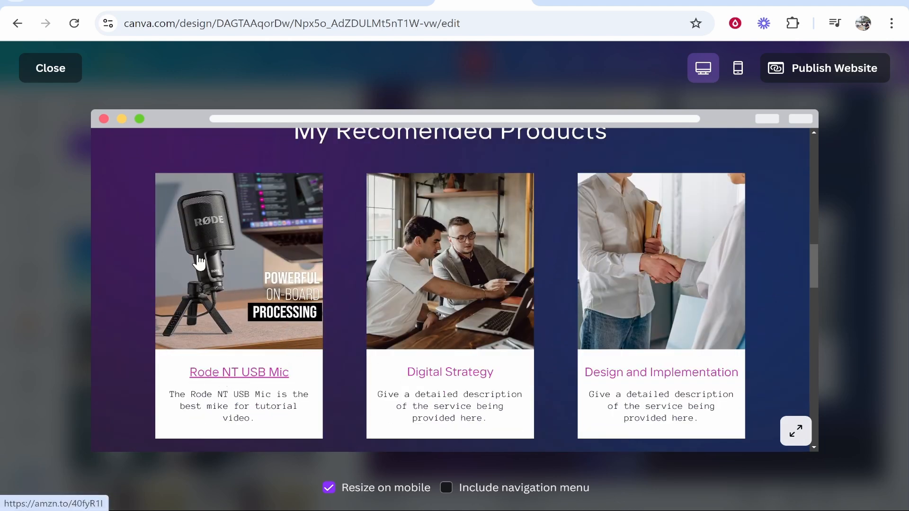
pyautogui.click(239, 372)
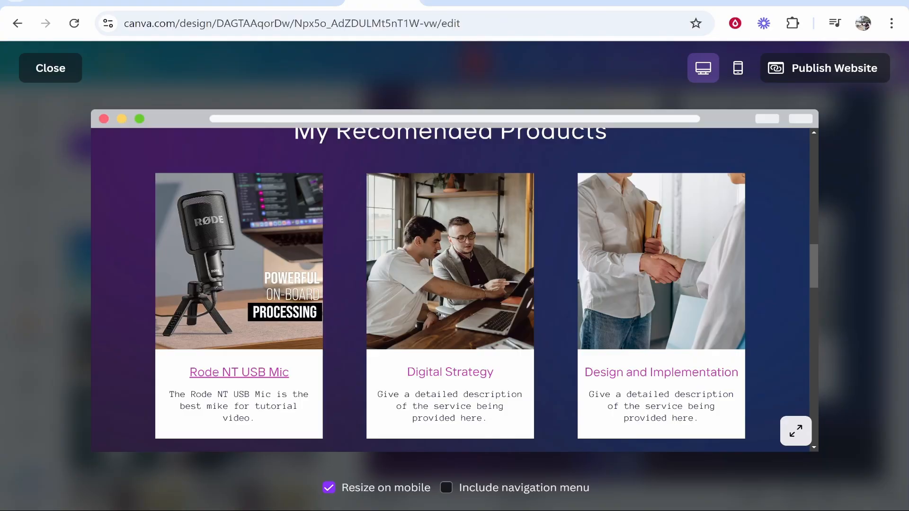
pyautogui.click(50, 68)
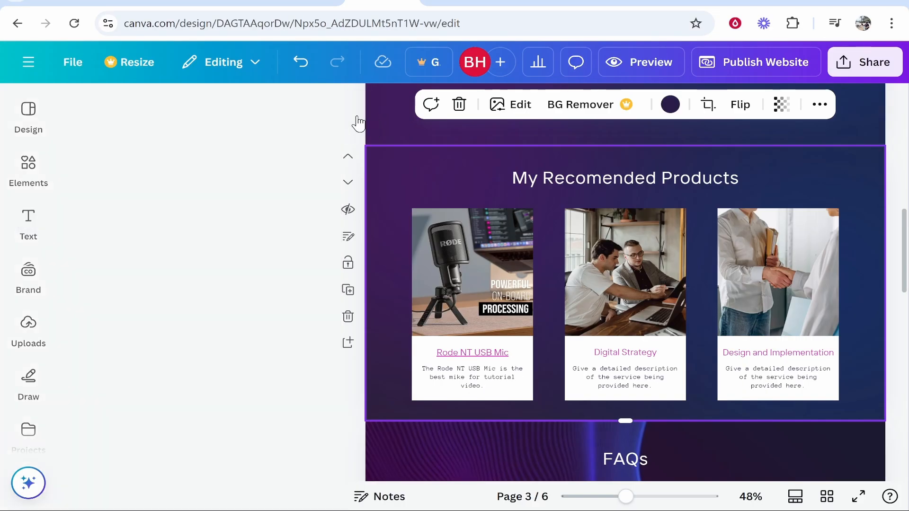
# Show Canva's Text panel and browse its default styles and font combinations
pyautogui.click(27, 223)
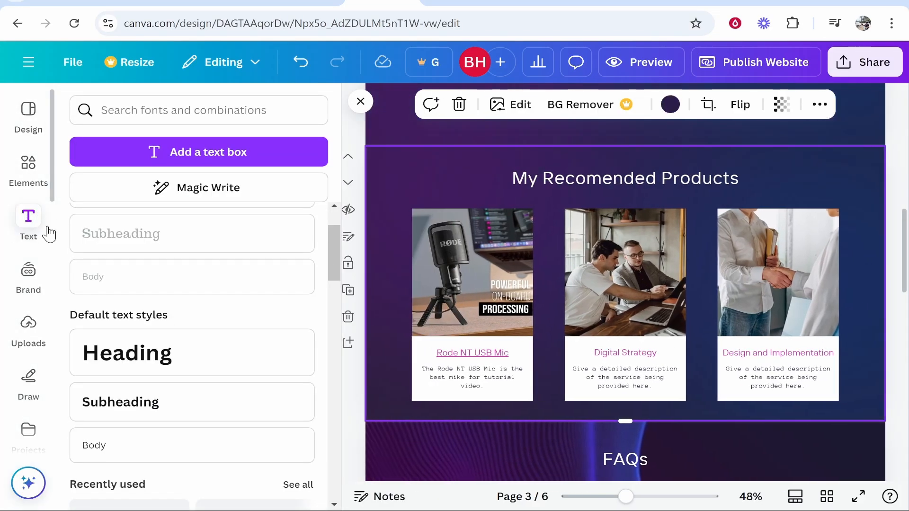
pyautogui.scroll(-3)
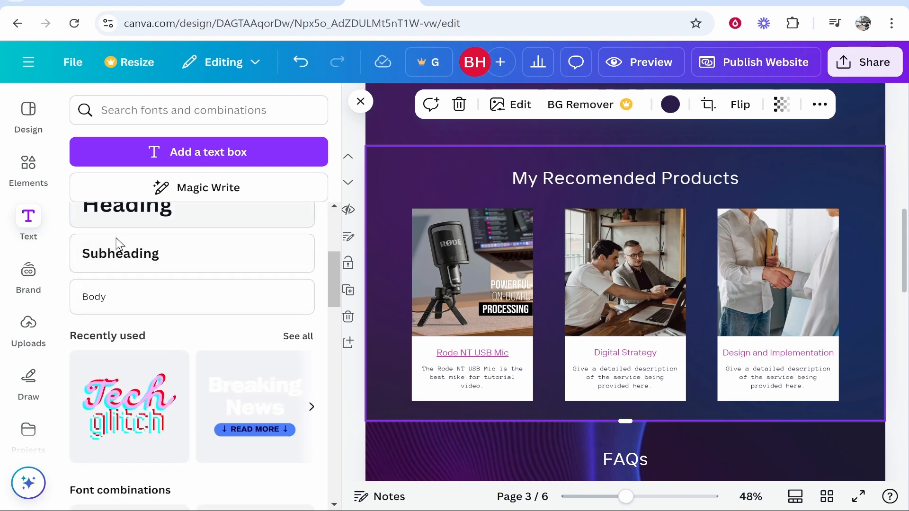